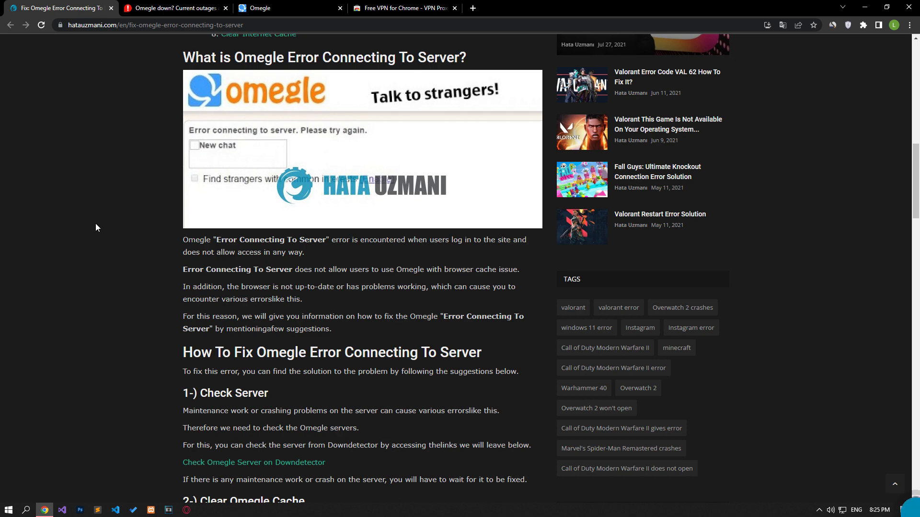
# Step: Inspect Omegle's 24-hour outage chart on Downdetector, which shows no current problems
pyautogui.scroll(-3)
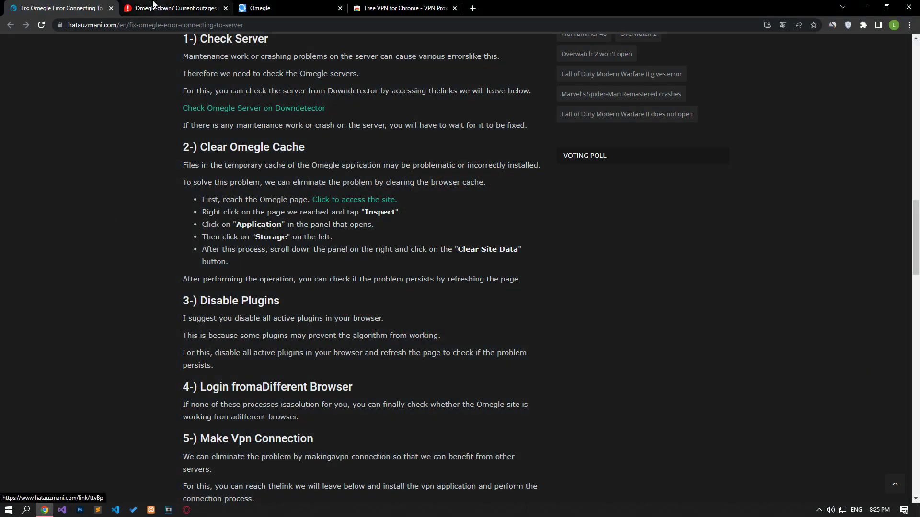
pyautogui.click(173, 8)
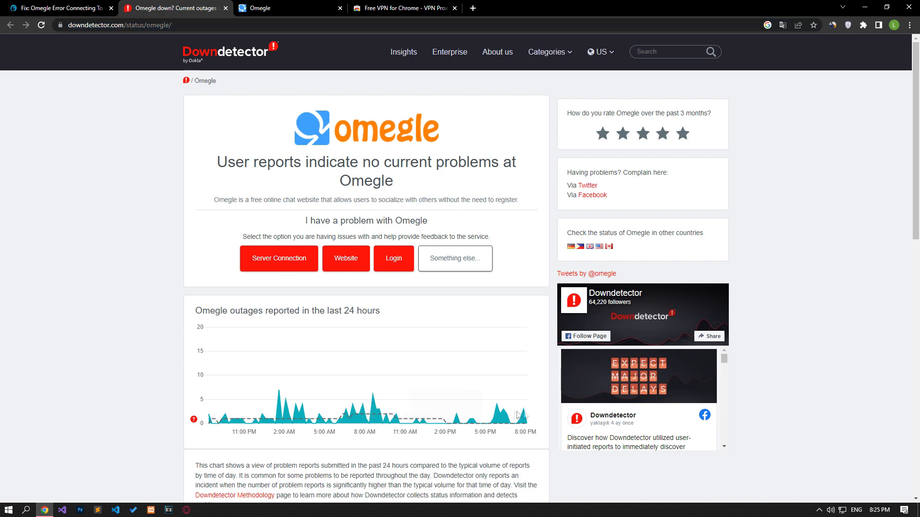
pyautogui.moveTo(523, 420)
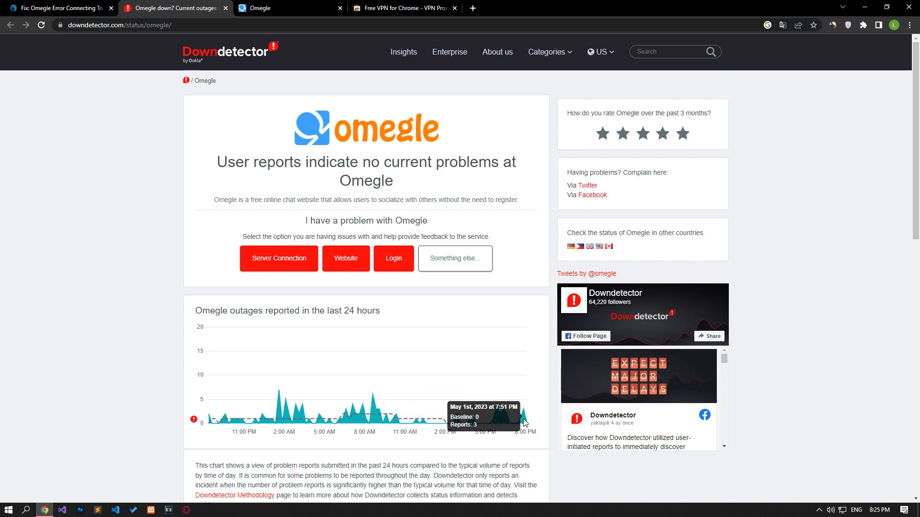
pyautogui.scroll(-3)
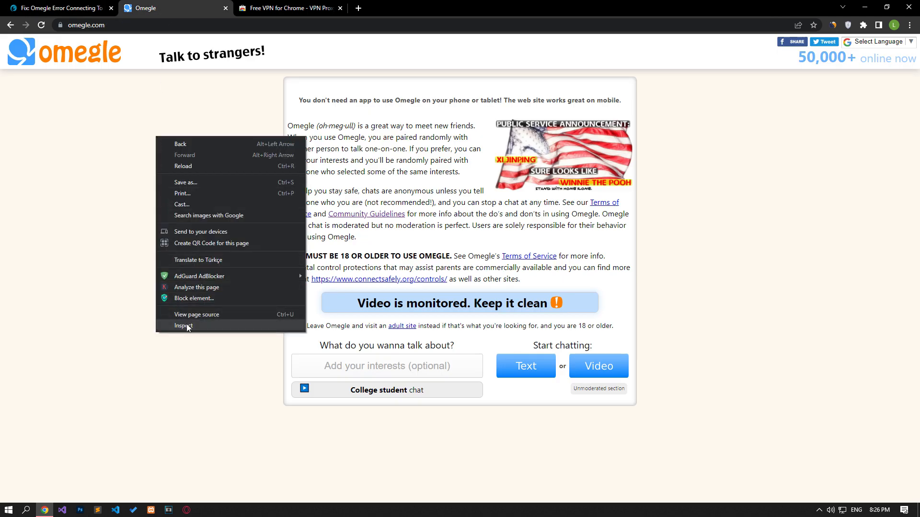
# Step: Clear omegle.com's site storage to 0 B in DevTools, then return to the fix article
pyautogui.click(183, 325)
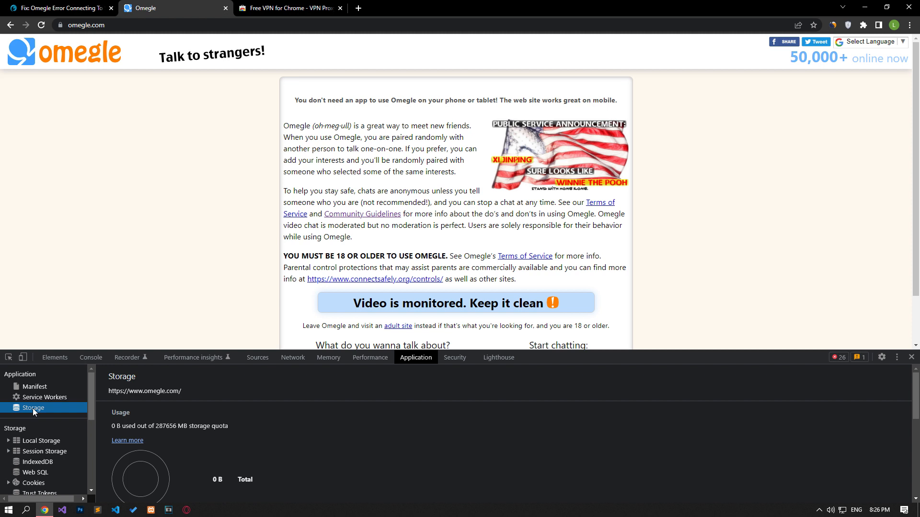
pyautogui.scroll(-3)
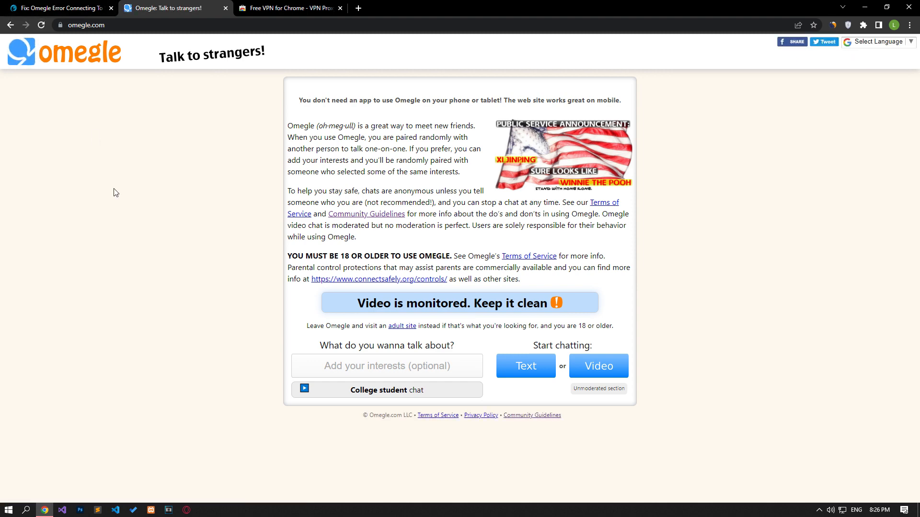
pyautogui.click(58, 8)
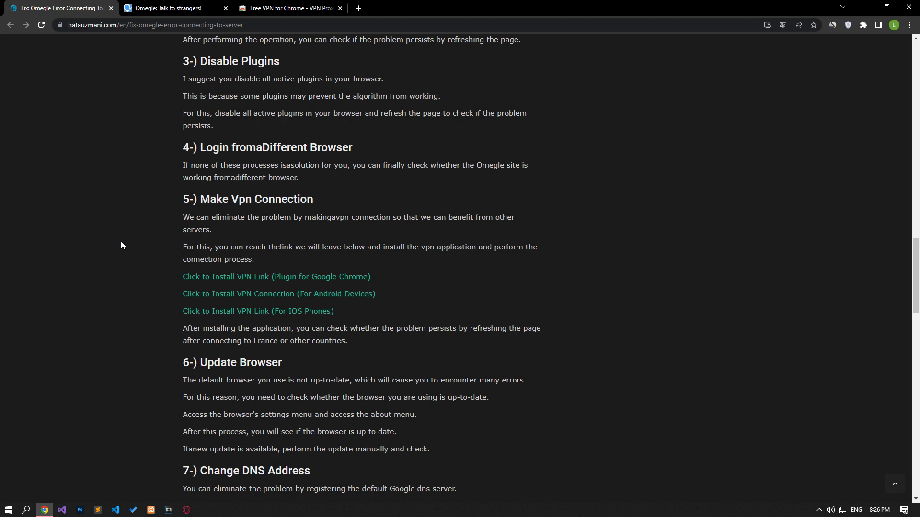
pyautogui.click(910, 26)
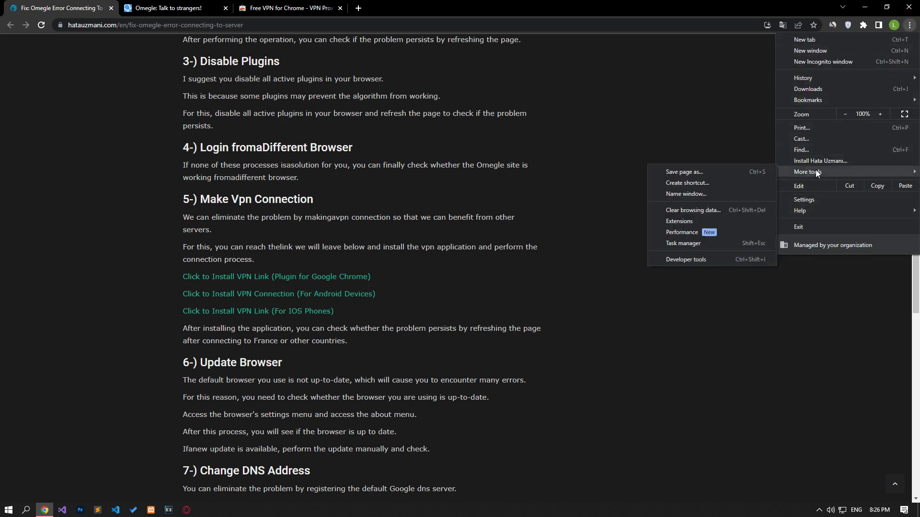
pyautogui.click(679, 221)
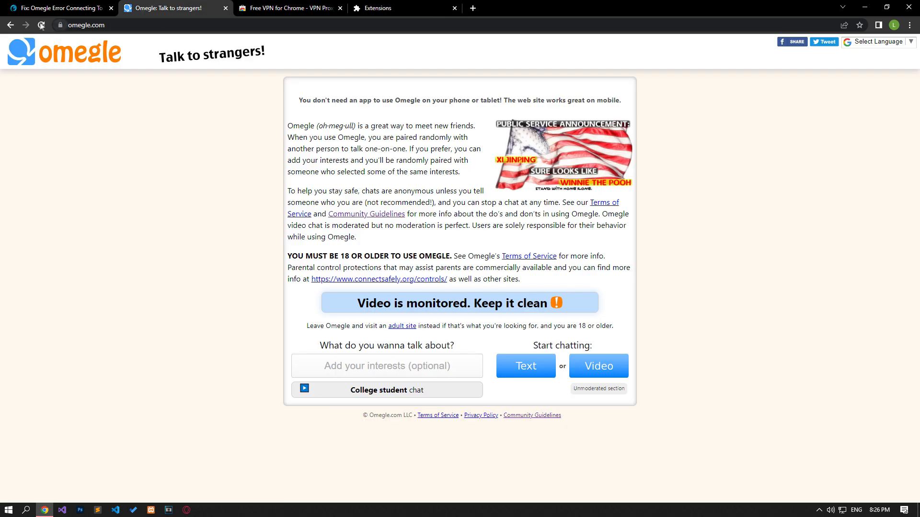
pyautogui.click(58, 7)
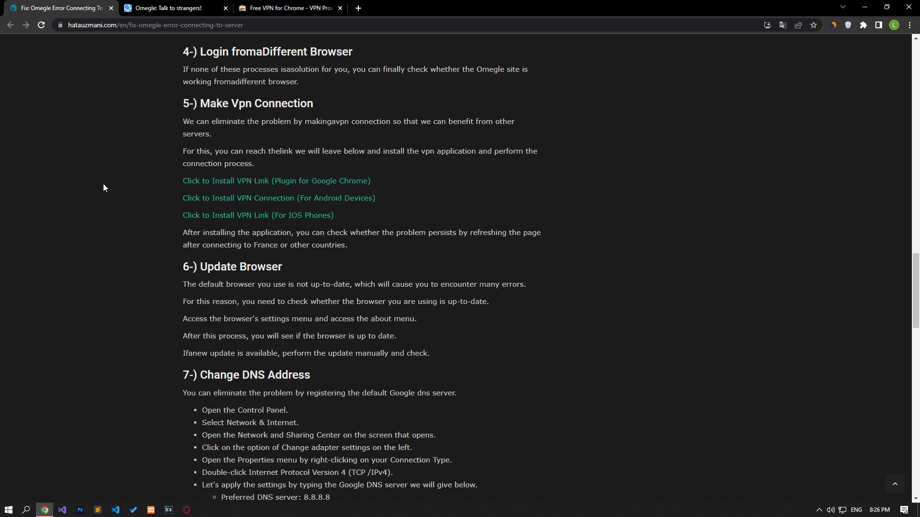
# Step: Confirm VeePN is installed, connect it on the Omegle tab, and reload Omegle
pyautogui.scroll(-3)
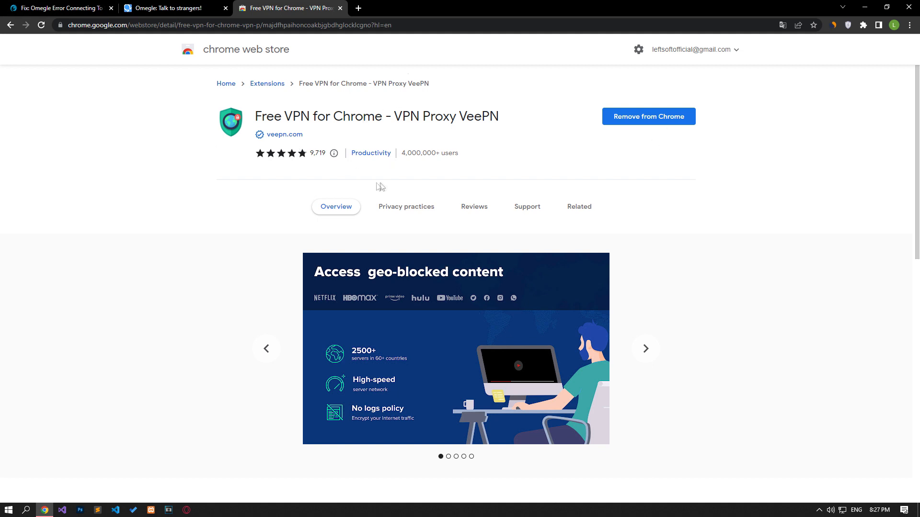
pyautogui.click(170, 8)
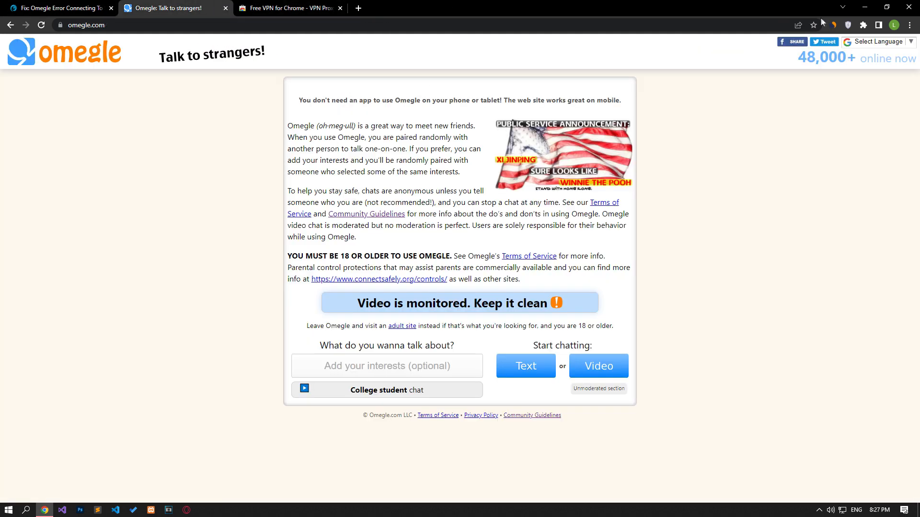
pyautogui.click(834, 25)
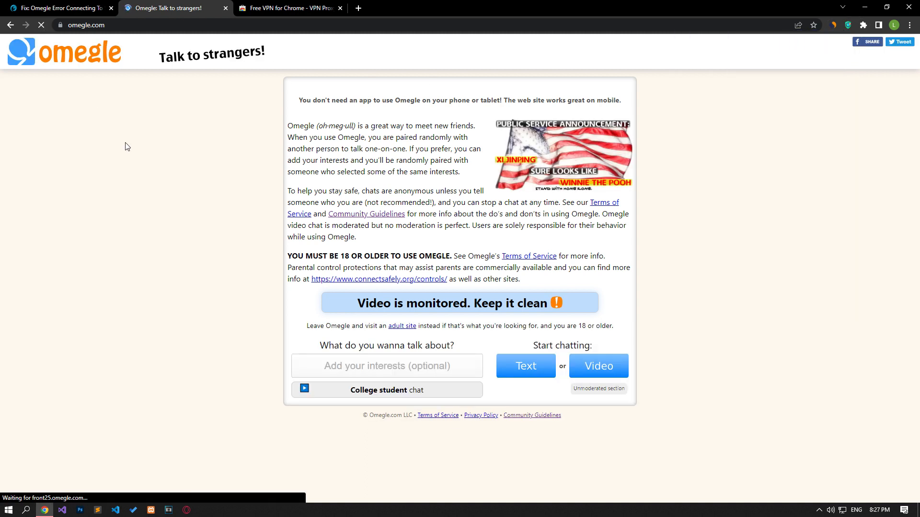
pyautogui.click(59, 8)
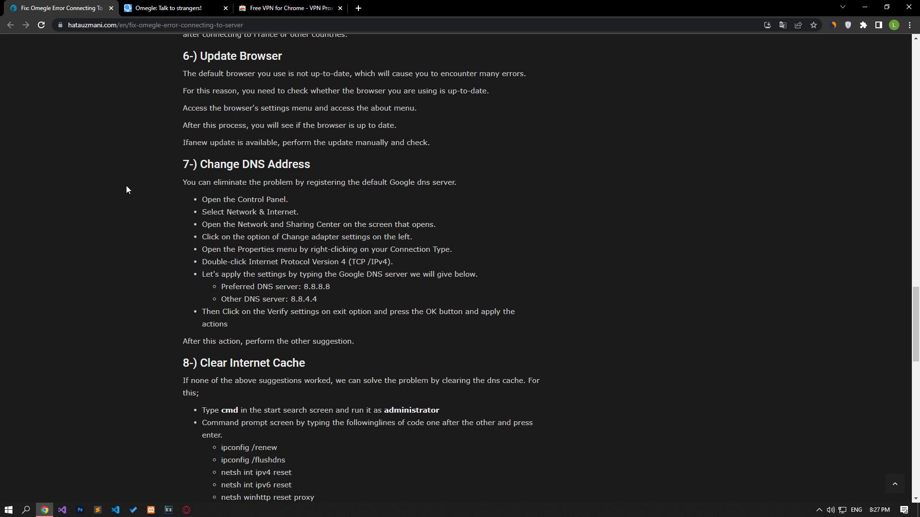
# Step: Verify on the About Chrome page that version 112 is up to date
pyautogui.click(910, 26)
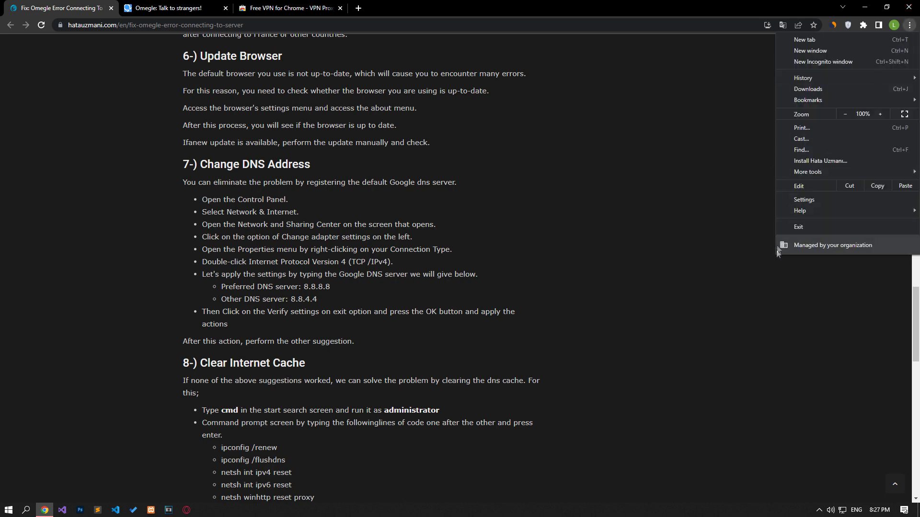
pyautogui.click(804, 199)
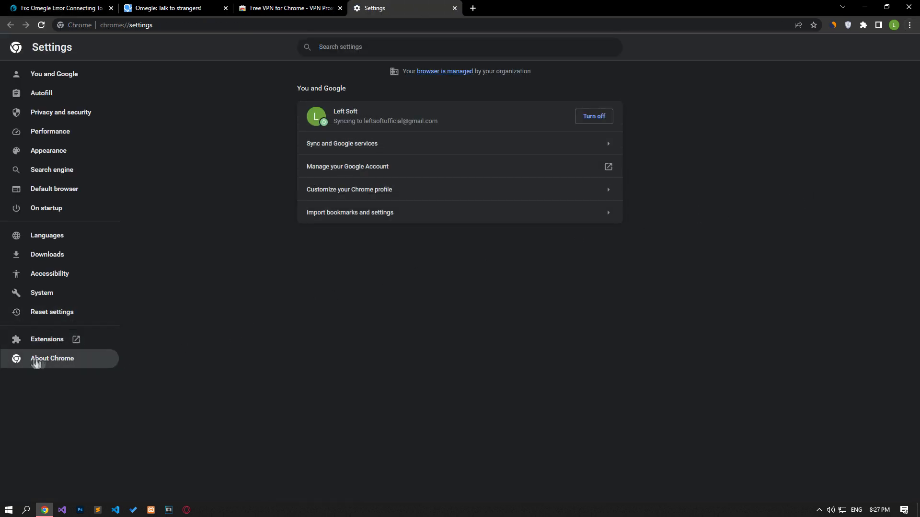
pyautogui.click(51, 359)
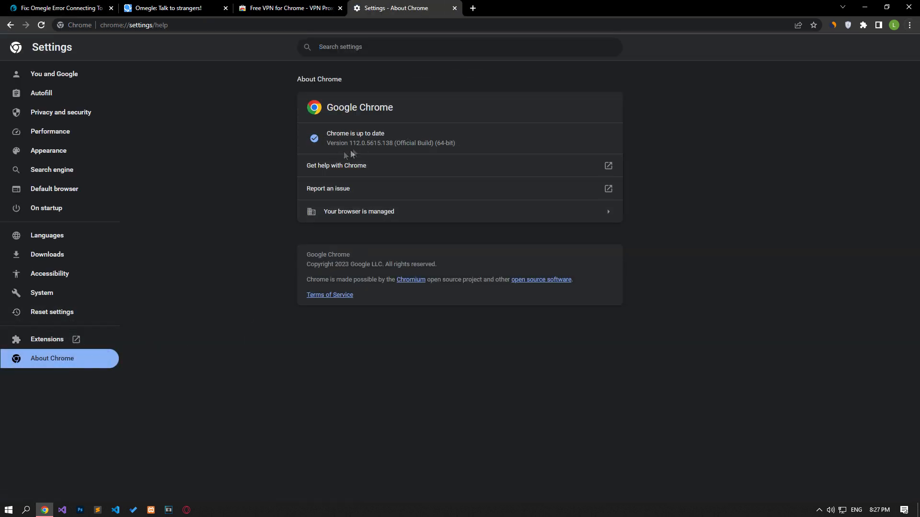
pyautogui.moveTo(292, 151)
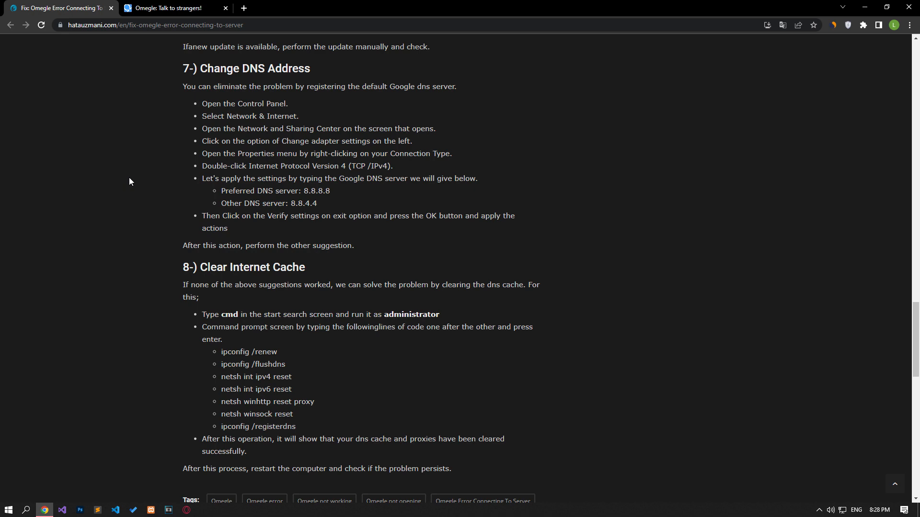
# Step: Open Network and Sharing Center from Control Panel and show the Ethernet Status dialog
pyautogui.write('control')
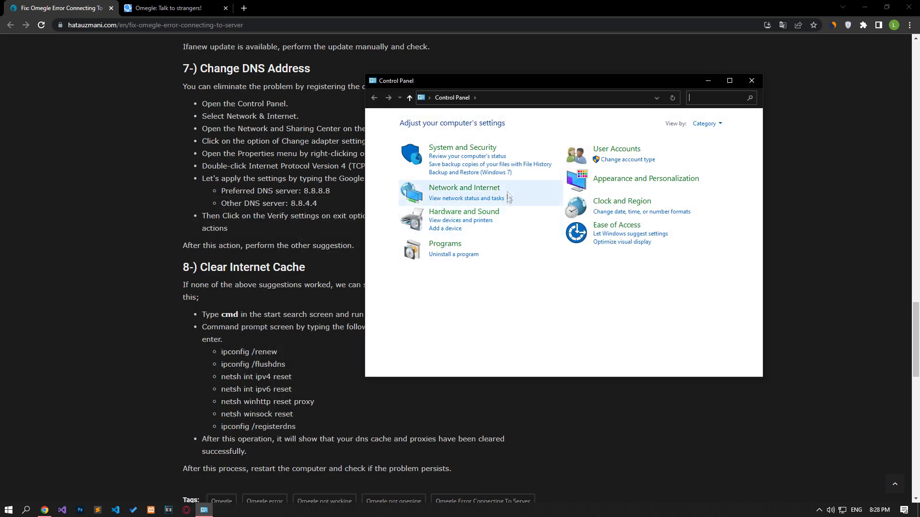
pyautogui.click(464, 188)
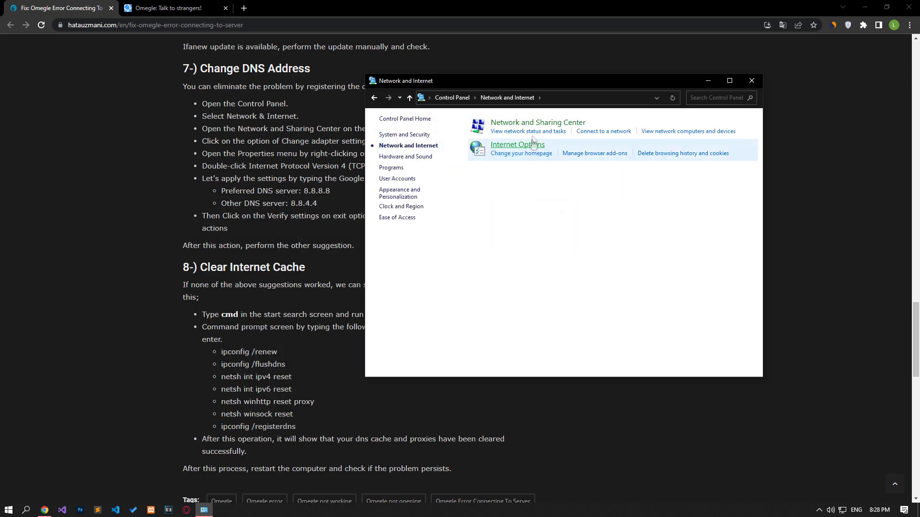
pyautogui.click(536, 122)
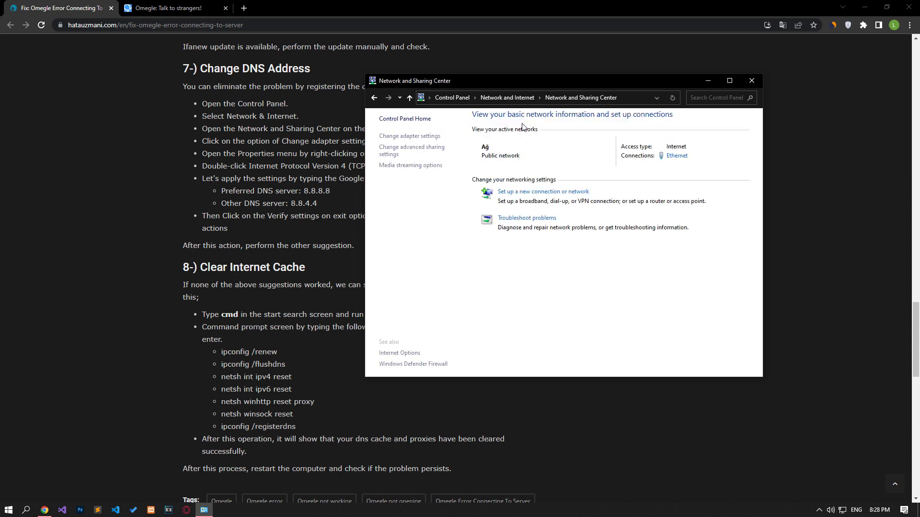
pyautogui.click(676, 155)
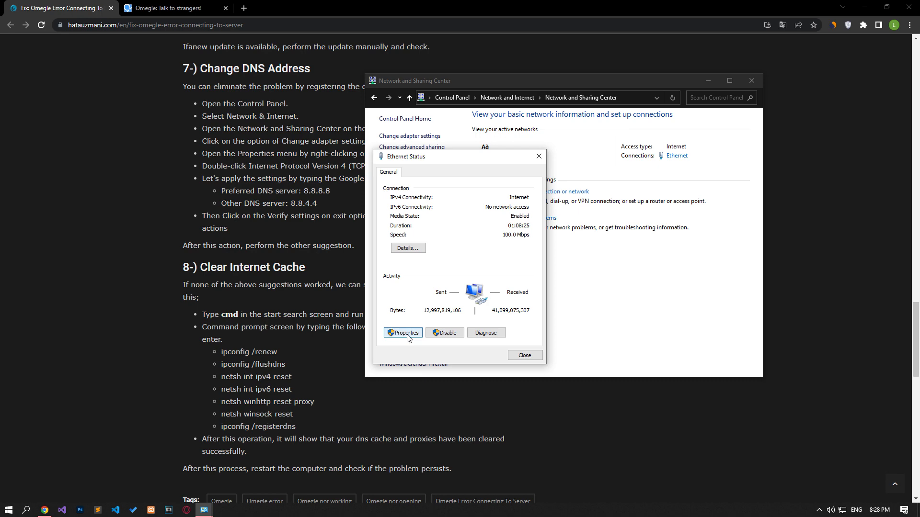
# Step: Use DNS 8.8.8.8 and 8.8.4.4 for Ethernet IPv4, disable IPv6, and close Ethernet Status
pyautogui.click(403, 333)
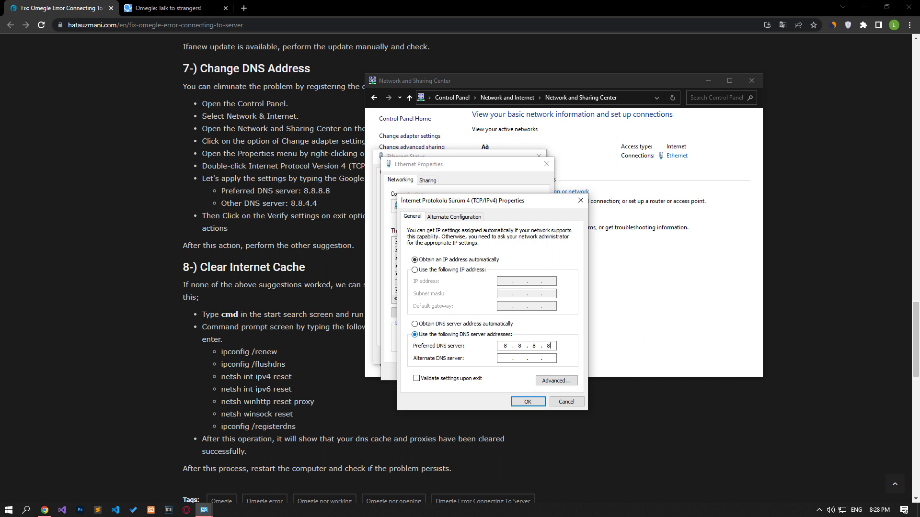
pyautogui.write('8.8.4.4')
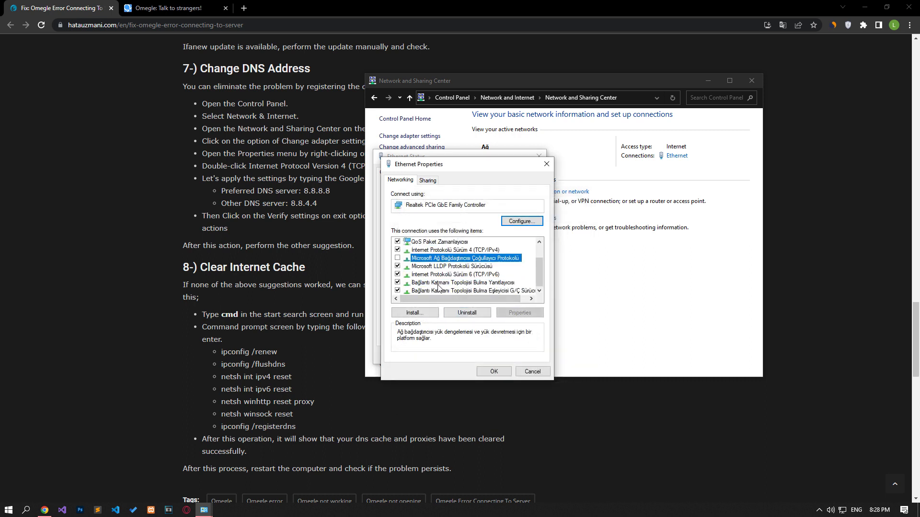
pyautogui.click(454, 274)
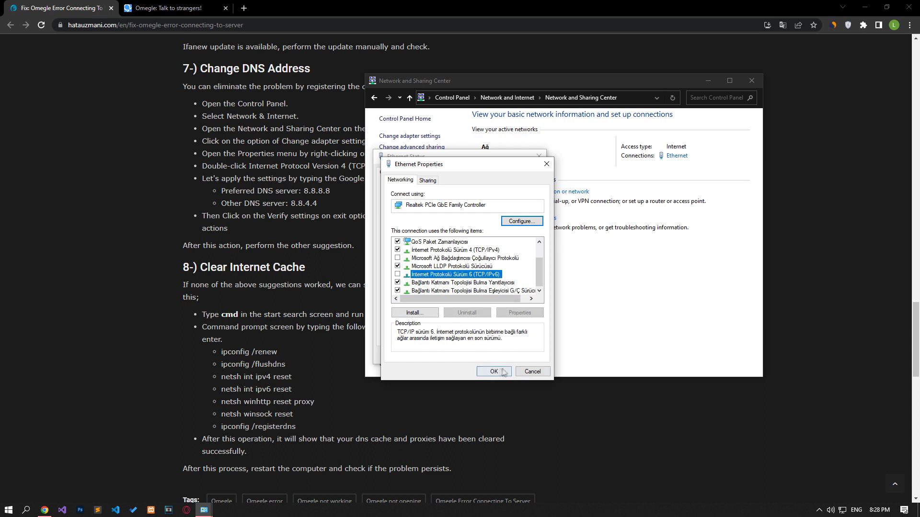
pyautogui.click(493, 371)
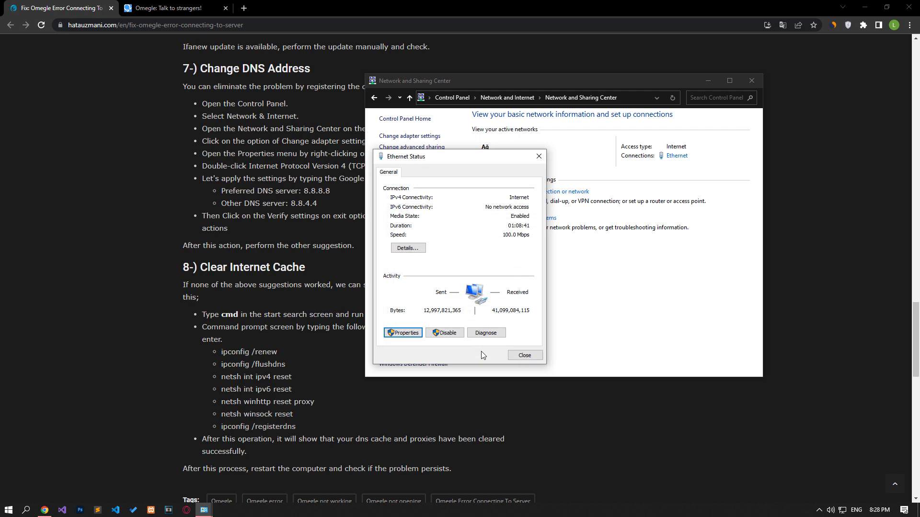
pyautogui.click(523, 355)
pyautogui.write('cmd')
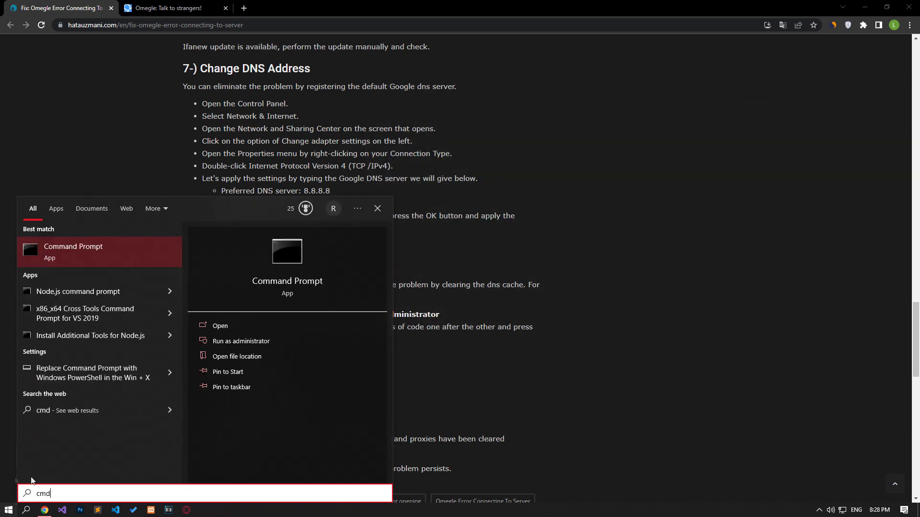
pyautogui.moveTo(249, 341)
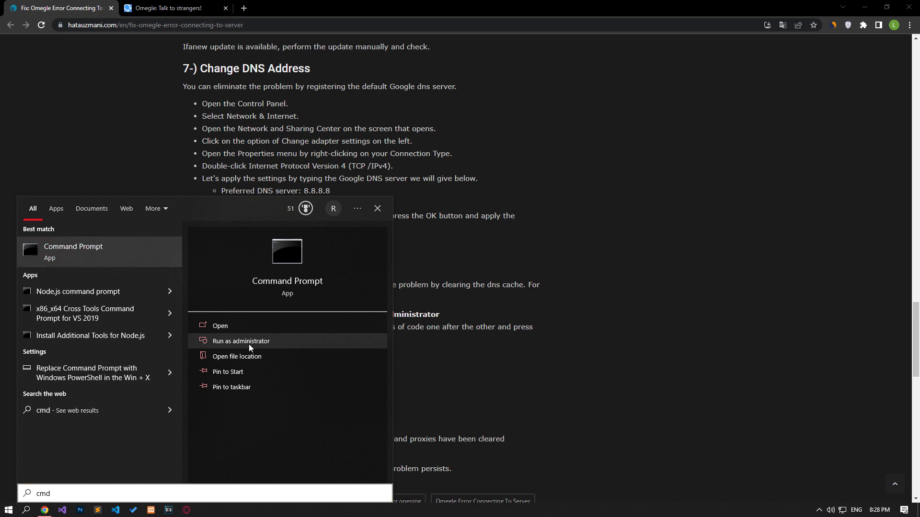
# Step: Run Command Prompt as administrator from the cmd search results
pyautogui.click(241, 341)
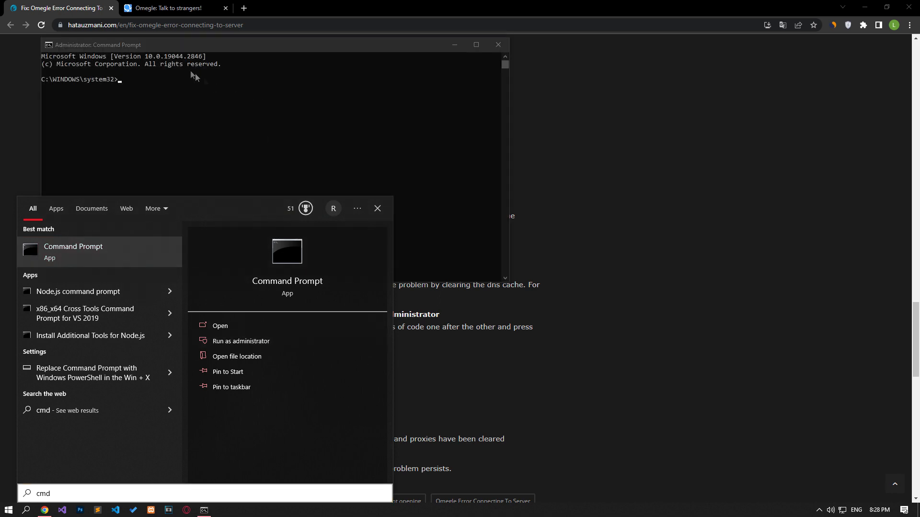